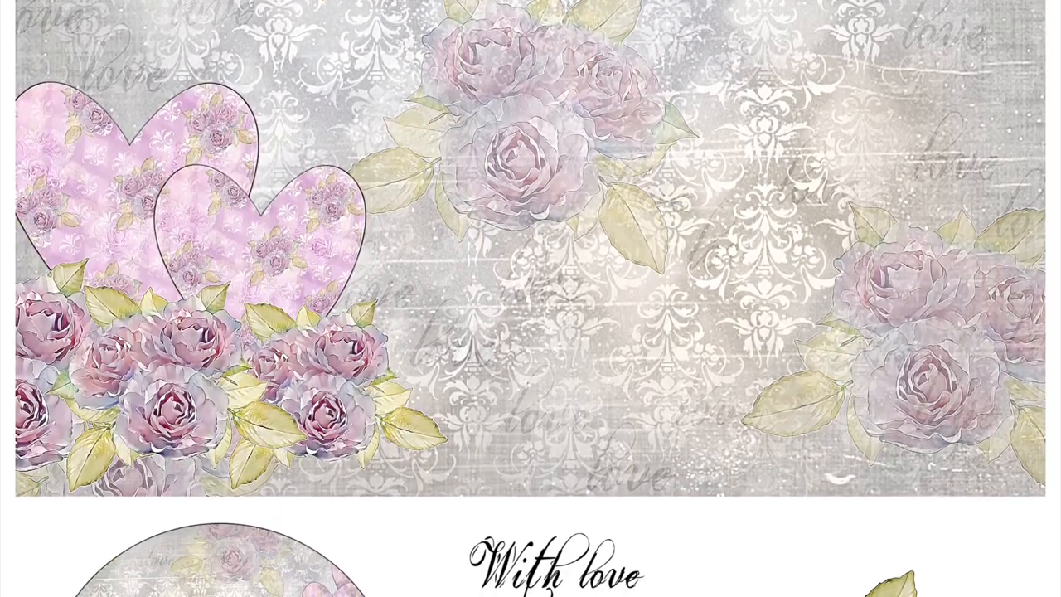
{"action": "scroll", "scroll_direction": "down", "scroll_amount": 3}
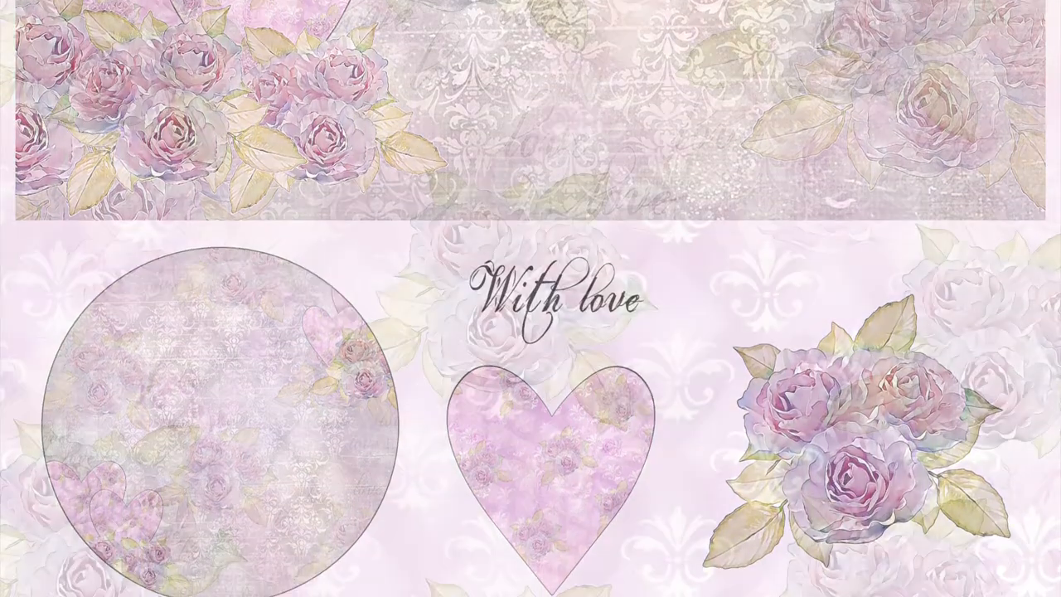